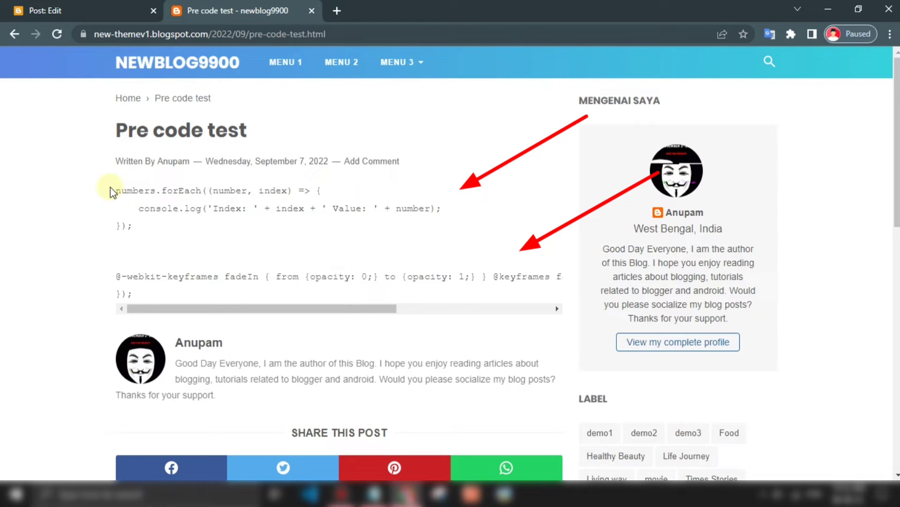
Select the first code block's code on the post and open the theme's Edit HTML editor
{"action": "left_click_drag", "start_coordinate": [115, 190], "coordinate": [132, 225]}
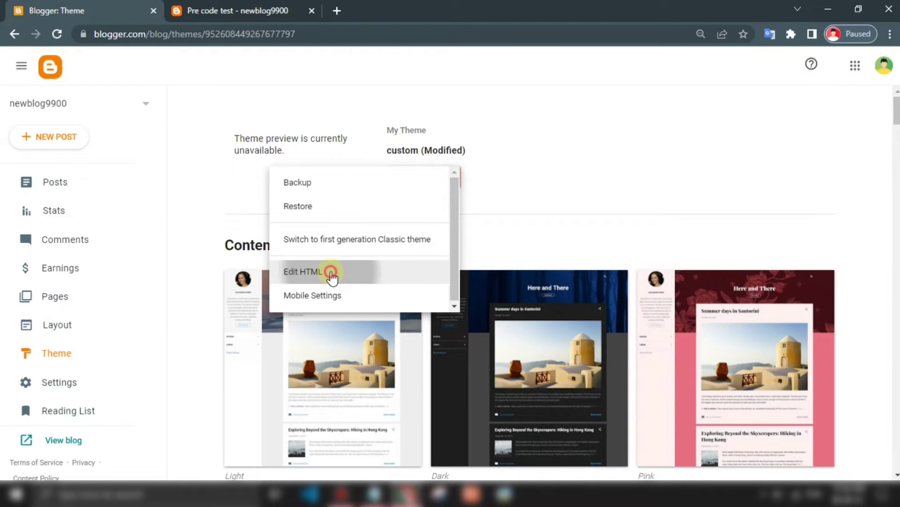
{"action": "left_click", "coordinate": [331, 272]}
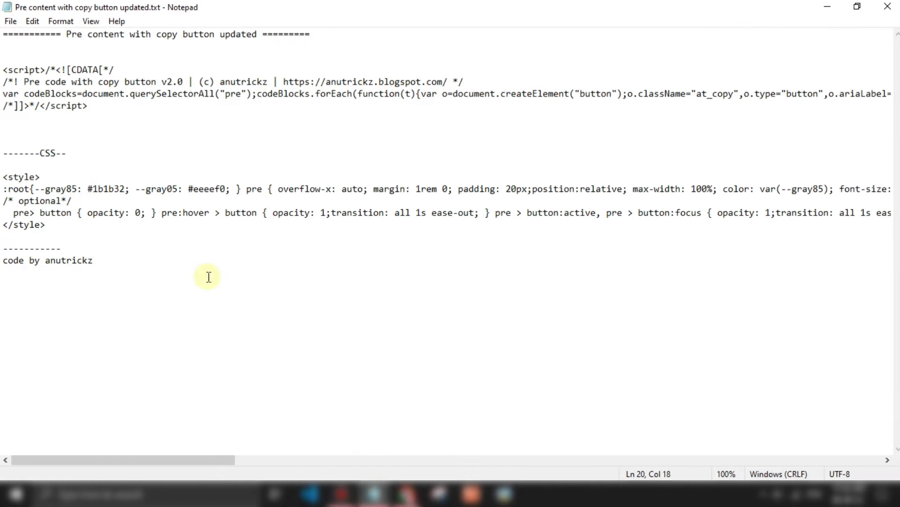
Select the copy-button <script> block and the <style> CSS block in Notepad
{"action": "left_click_drag", "start_coordinate": [3, 69], "coordinate": [88, 106]}
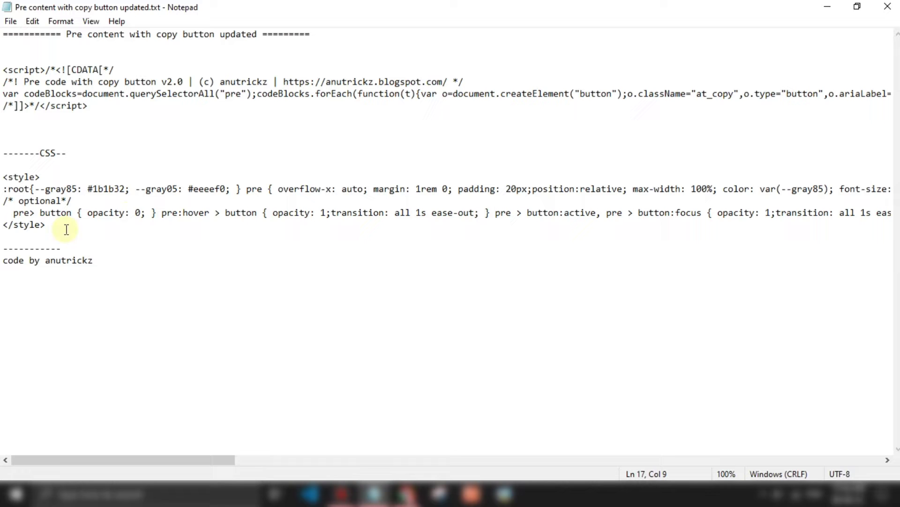
{"action": "left_click_drag", "start_coordinate": [5, 176], "coordinate": [49, 224]}
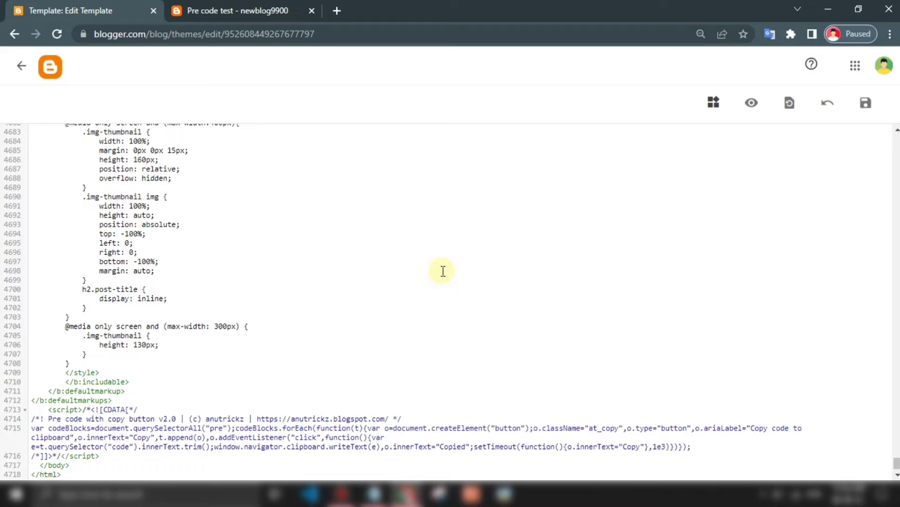
Search the template for 'head', add the CSS above </head>, and save the template
{"action": "type", "text": "he"}
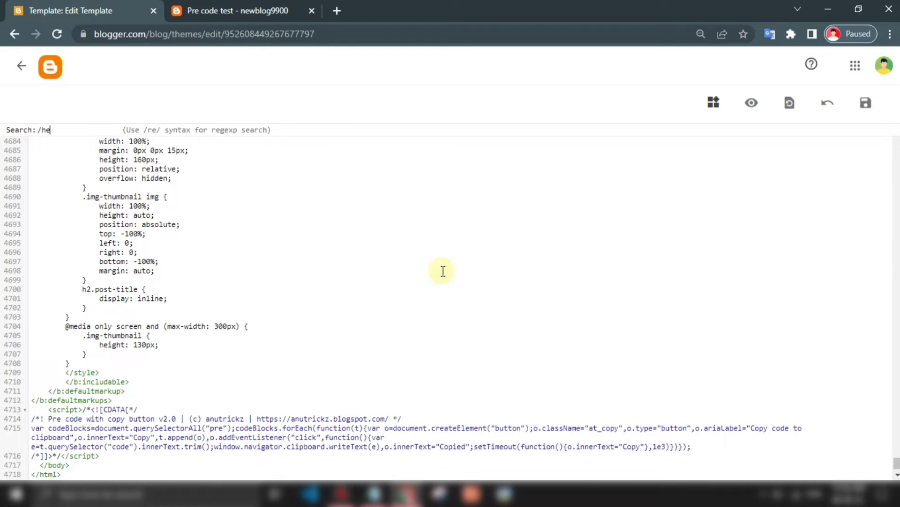
{"action": "type", "text": "ad"}
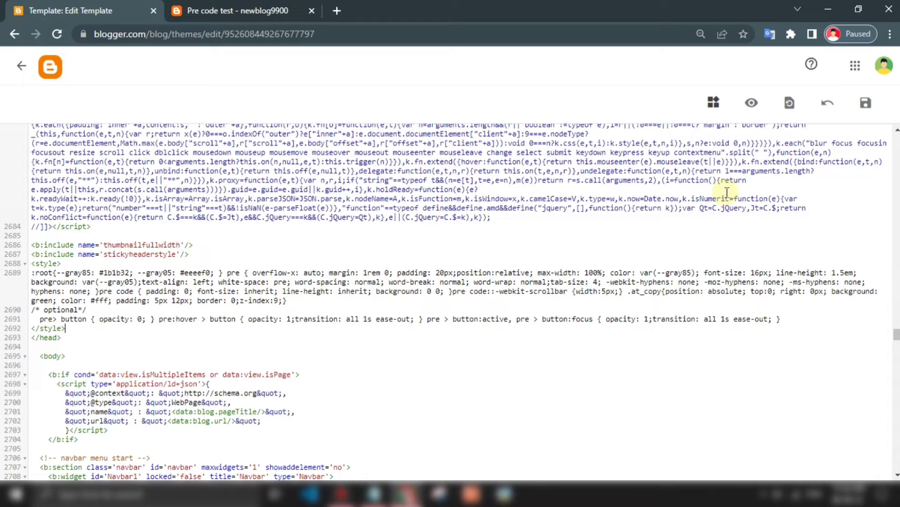
{"action": "left_click", "coordinate": [866, 103]}
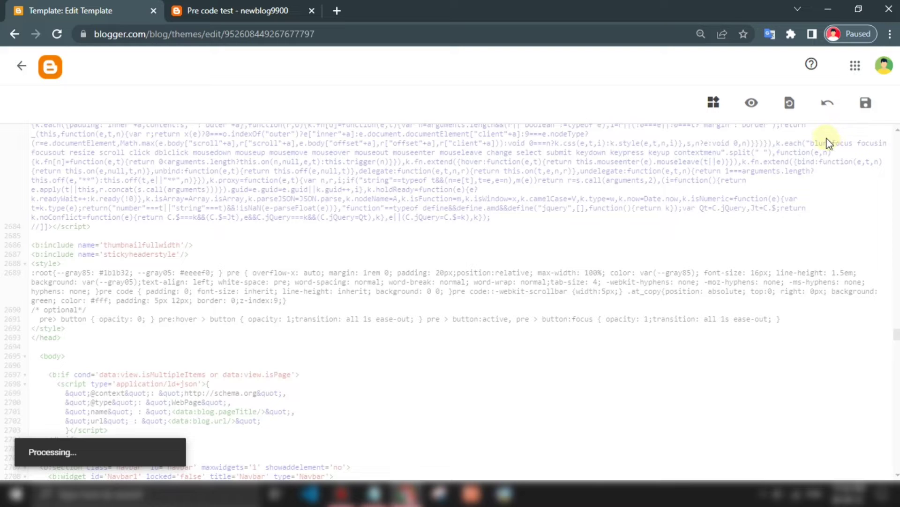
{"action": "left_click", "coordinate": [865, 102]}
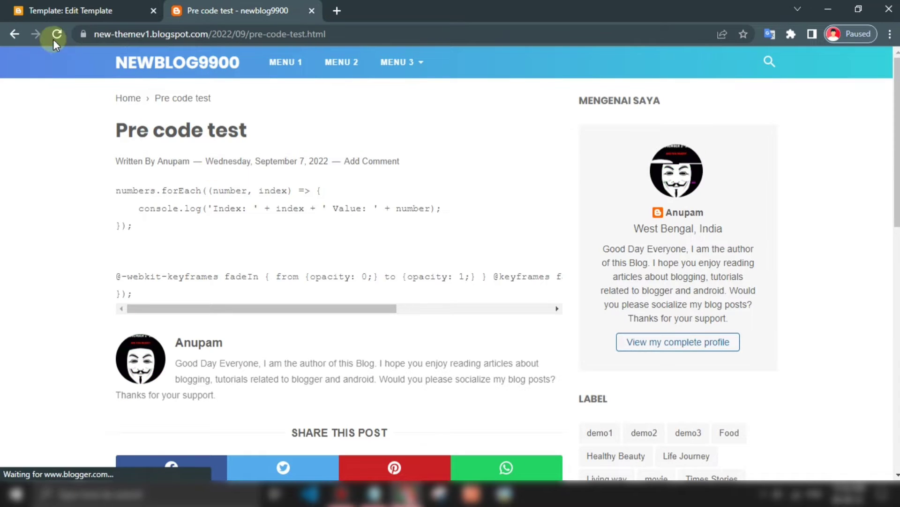
Reload the post, copy a code block, and paste it into the address bar to verify
{"action": "left_click", "coordinate": [55, 35]}
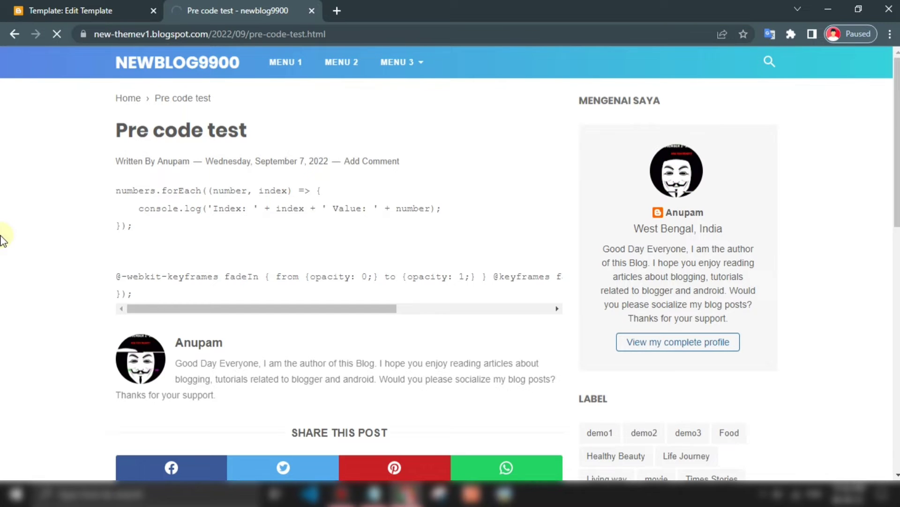
{"action": "scroll", "scroll_direction": "down", "scroll_amount": 3}
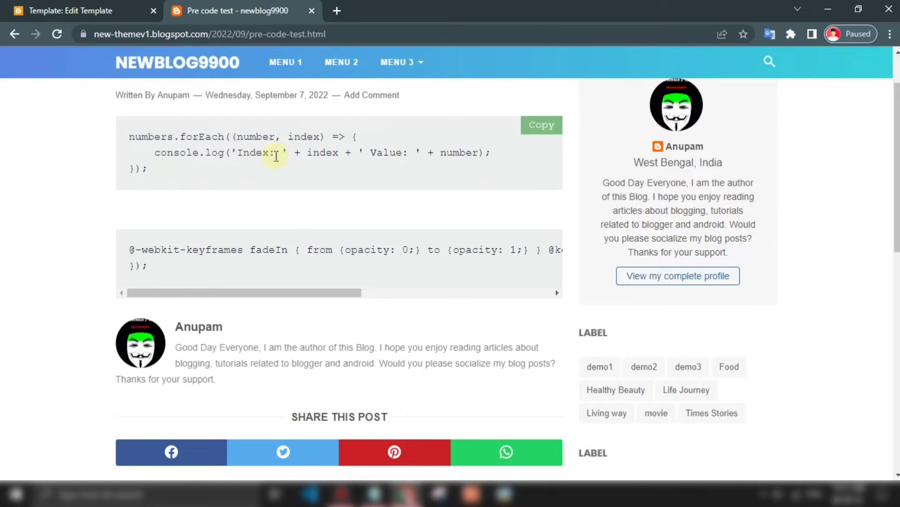
{"action": "mouse_move", "coordinate": [505, 261]}
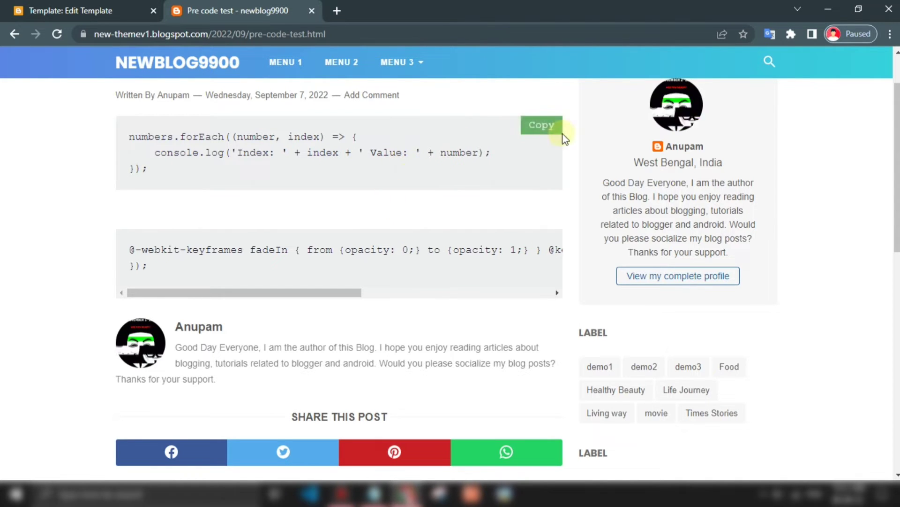
{"action": "mouse_move", "coordinate": [344, 62]}
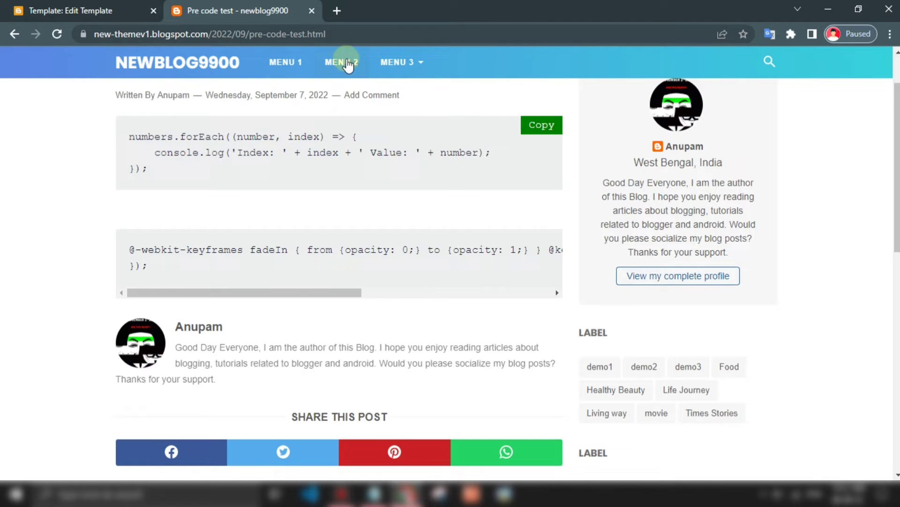
{"action": "right_click", "coordinate": [225, 33]}
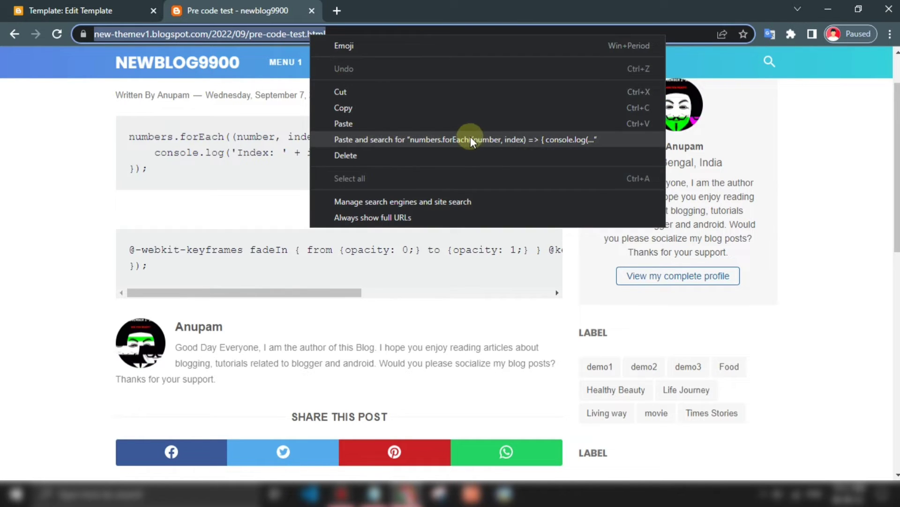
{"action": "mouse_move", "coordinate": [244, 185]}
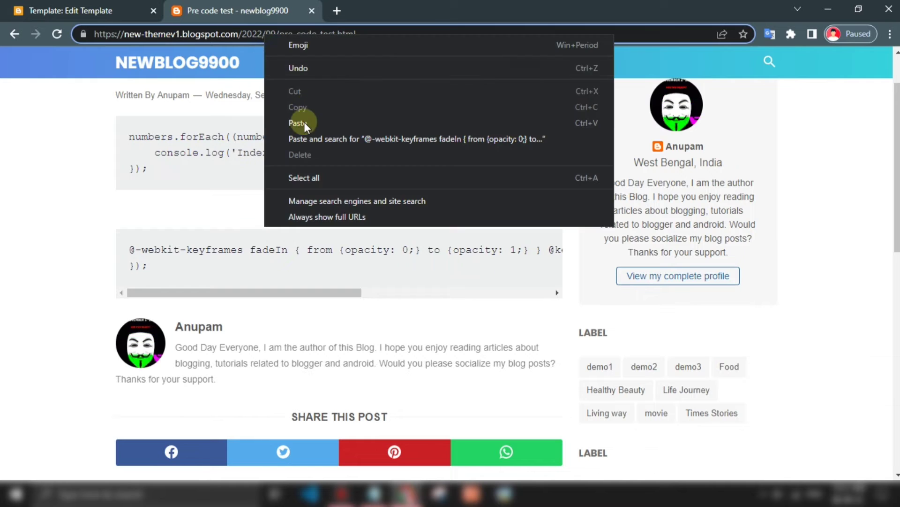
{"action": "left_click", "coordinate": [296, 123]}
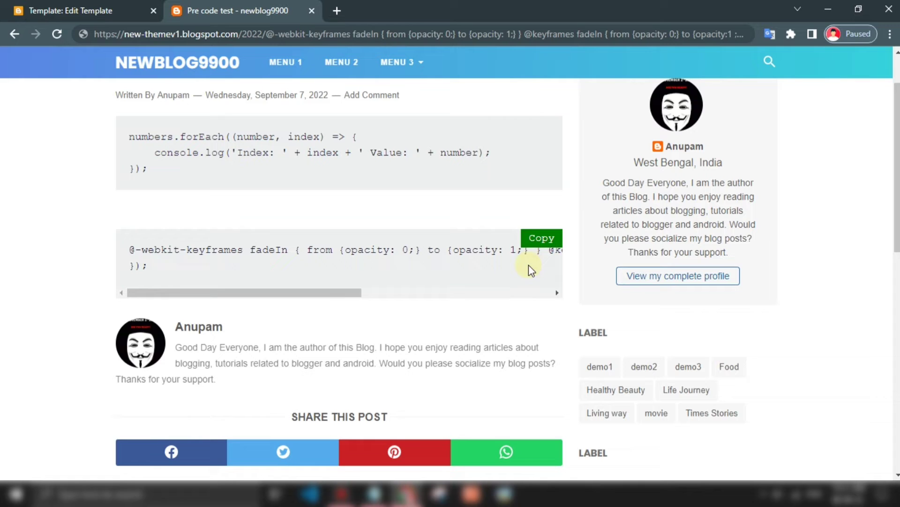
Remove the optional pre > button opacity rule, save the template, and return to the post
{"action": "left_click", "coordinate": [70, 11]}
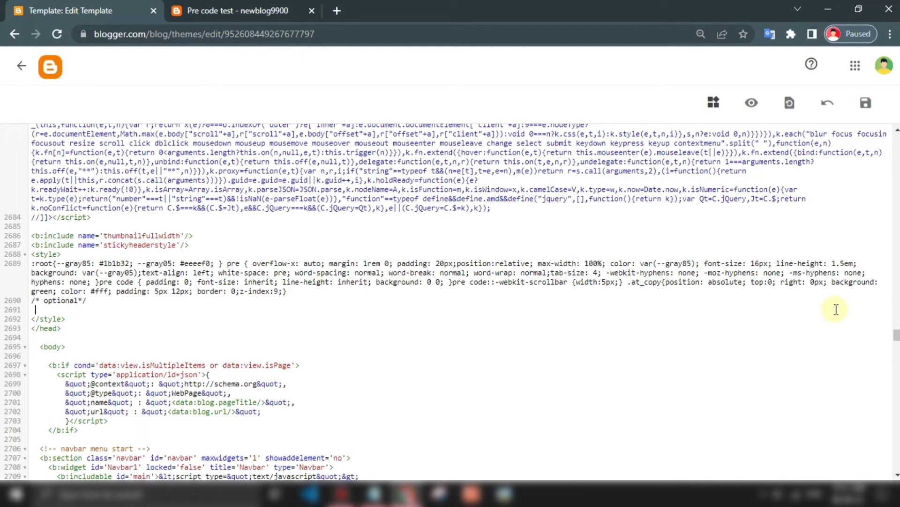
{"action": "left_click", "coordinate": [866, 102]}
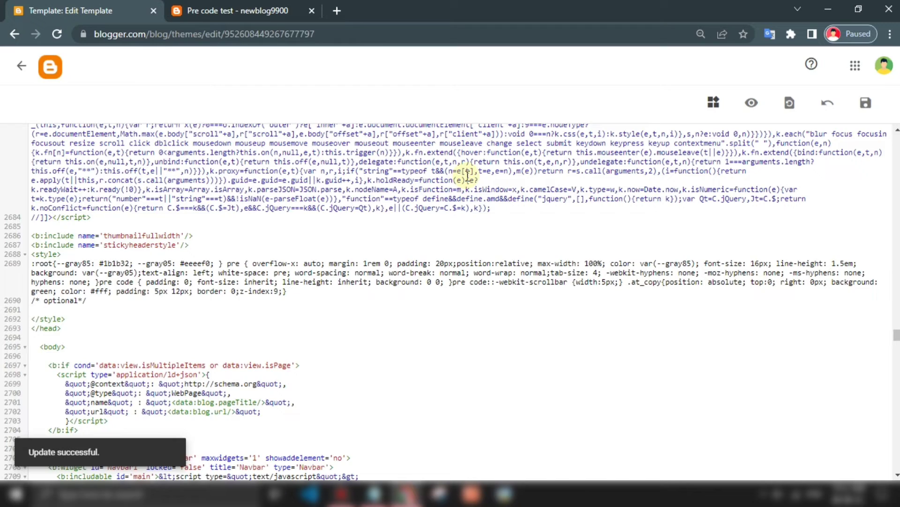
{"action": "left_click", "coordinate": [236, 11]}
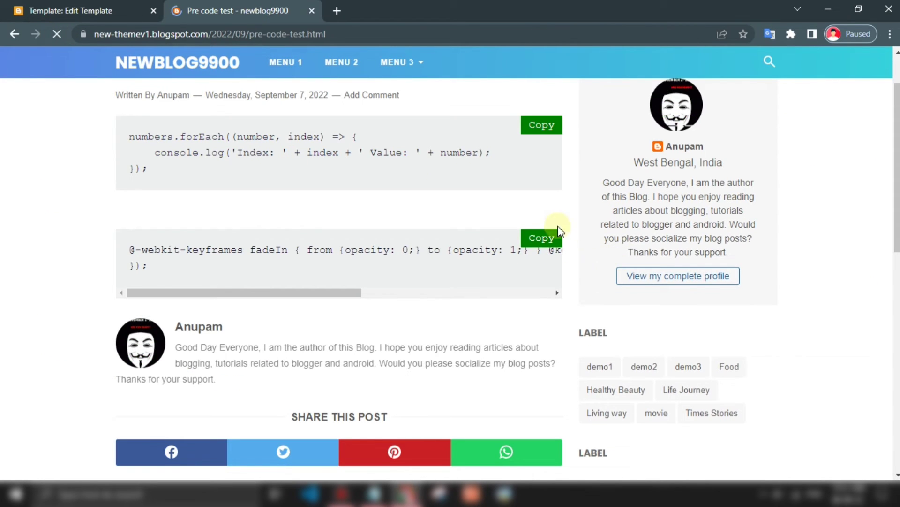
Copy both code blocks with their green Copy buttons, verify by pasting, and reopen the template editor
{"action": "left_click", "coordinate": [542, 238]}
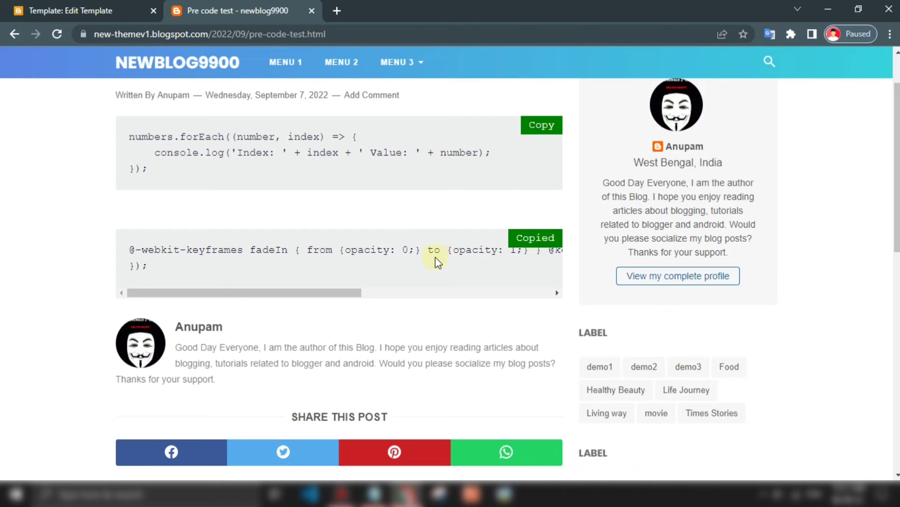
{"action": "right_click", "coordinate": [210, 34]}
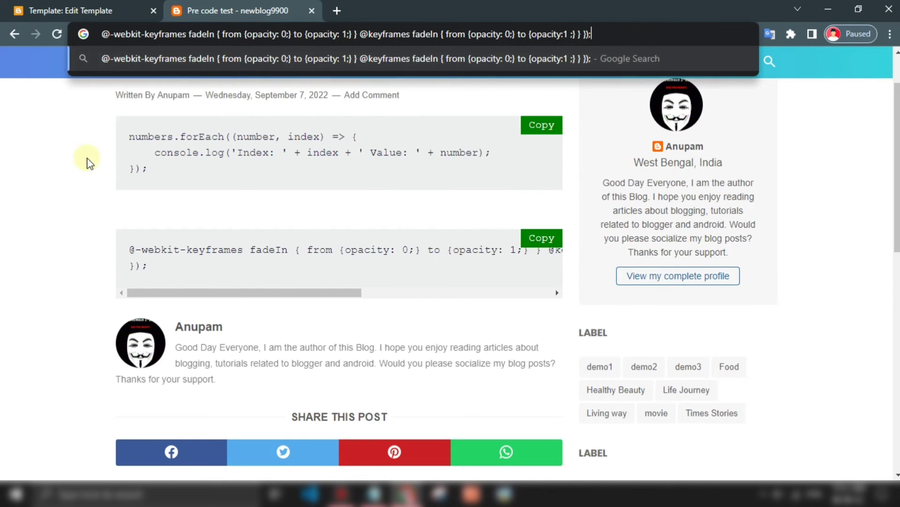
{"action": "left_click", "coordinate": [541, 125]}
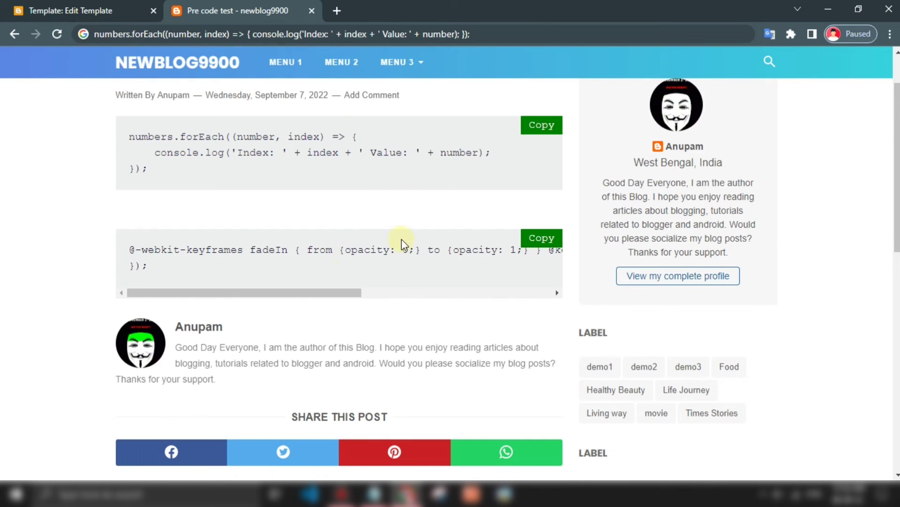
{"action": "scroll", "scroll_direction": "down", "scroll_amount": 3}
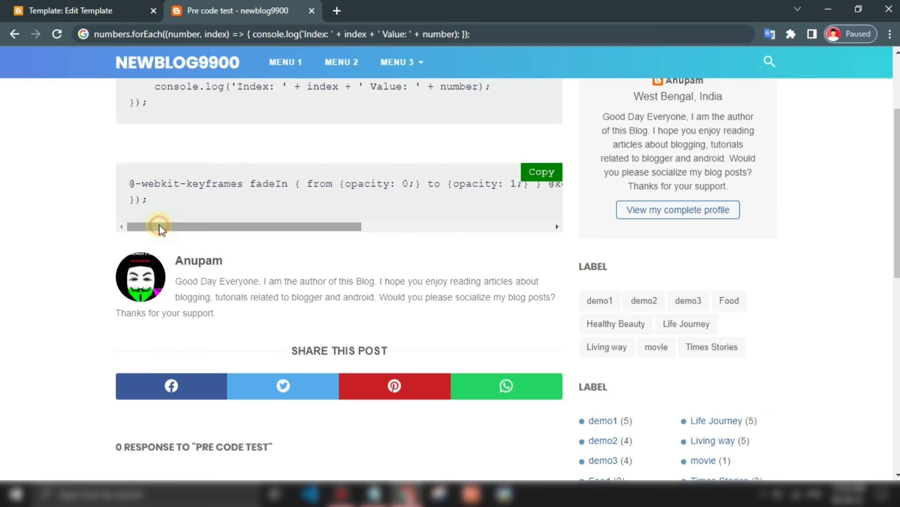
{"action": "scroll", "scroll_direction": "up", "scroll_amount": 3}
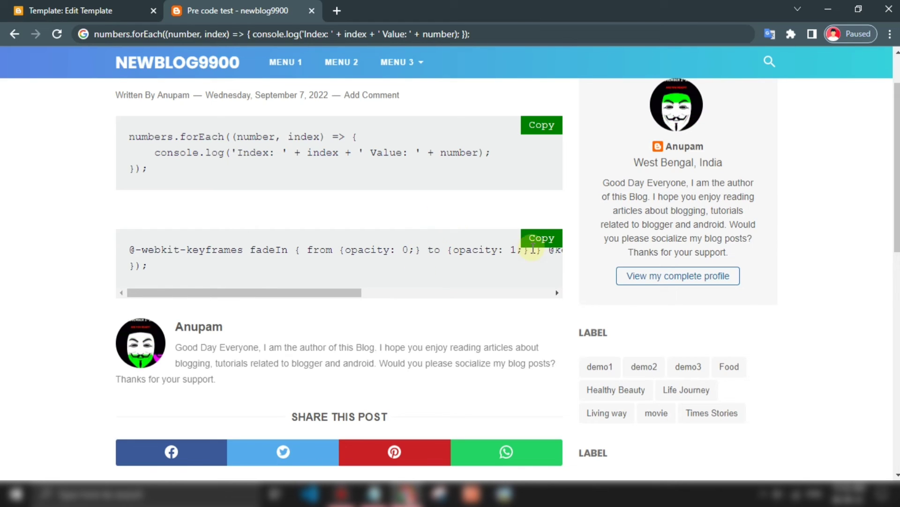
{"action": "mouse_move", "coordinate": [157, 130]}
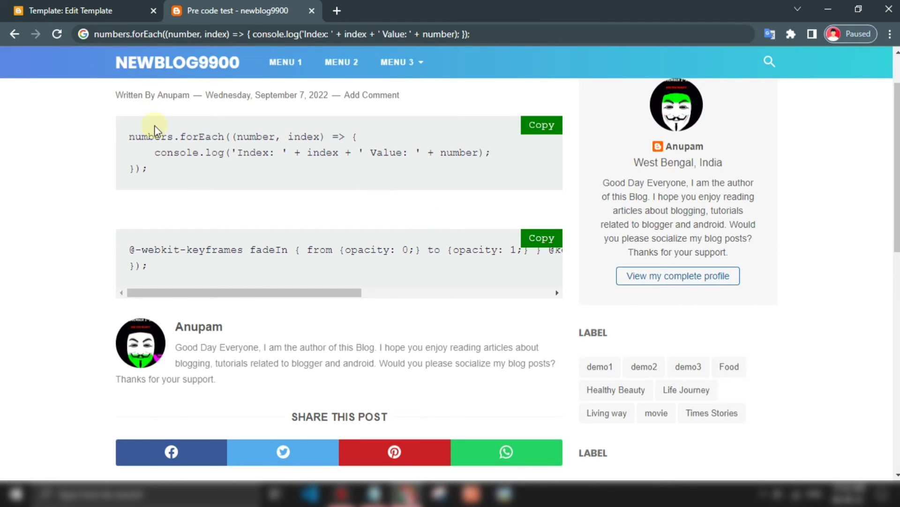
{"action": "mouse_move", "coordinate": [290, 228]}
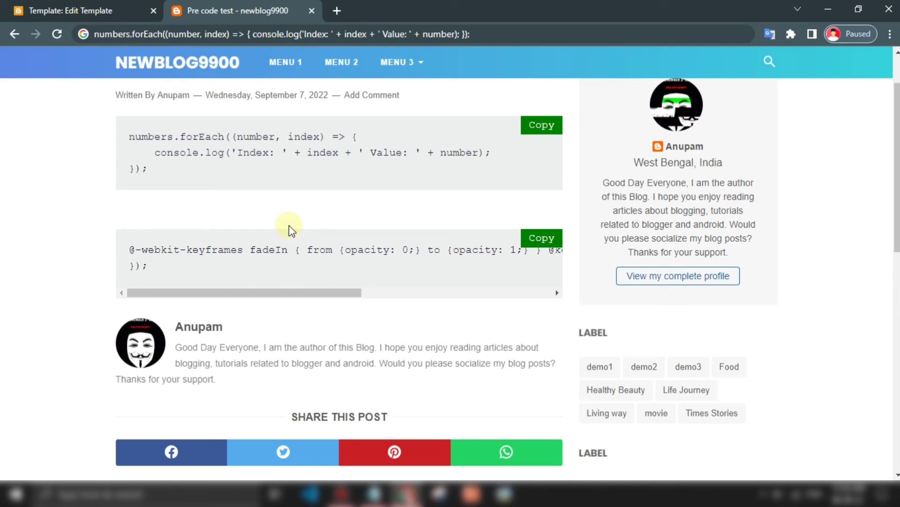
{"action": "left_click", "coordinate": [72, 11]}
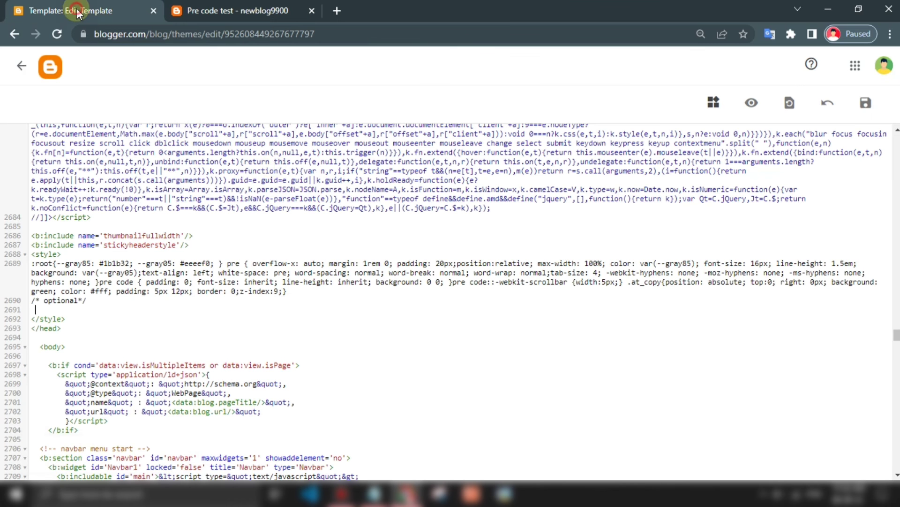
{"action": "scroll", "scroll_direction": "down", "scroll_amount": 3}
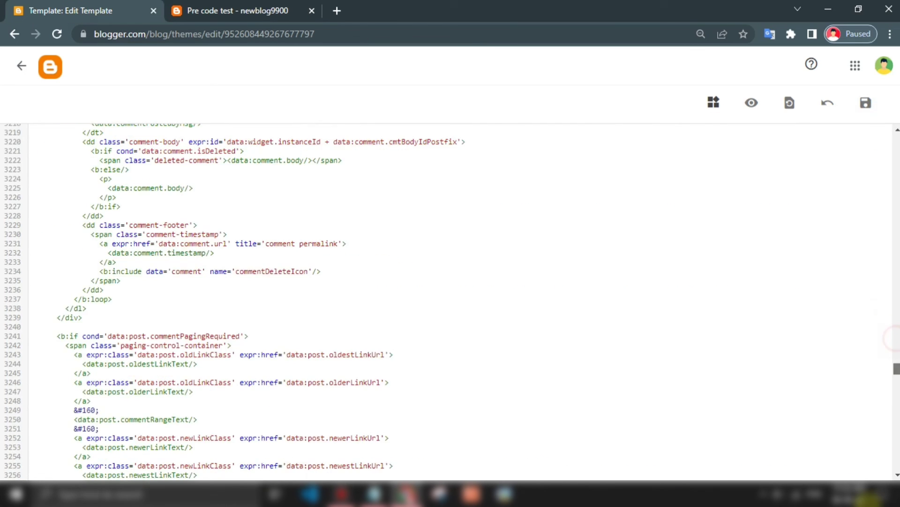
{"action": "scroll", "scroll_direction": "down", "scroll_amount": 3}
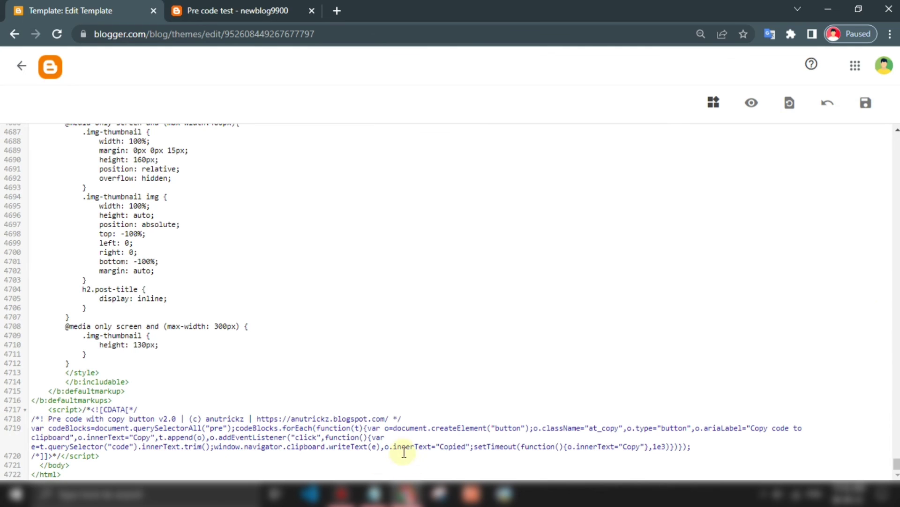
{"action": "mouse_move", "coordinate": [370, 422]}
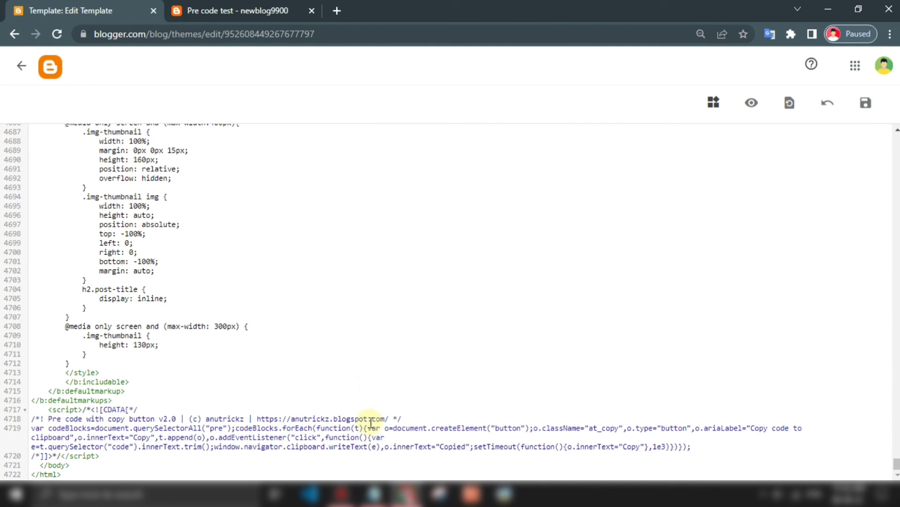